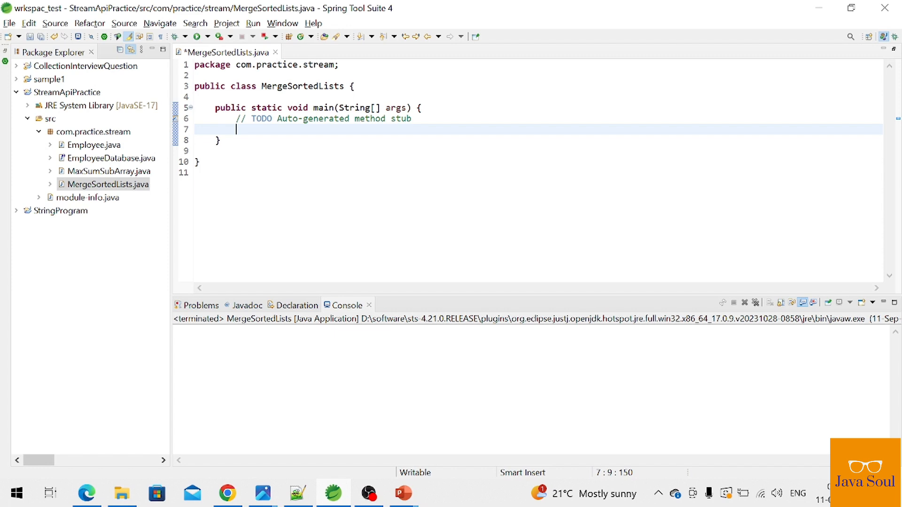
Declare List<Integer> list1 = Arrays.asList(1,3,5,7) in main.
{"action": "type", "text": "List<>"}
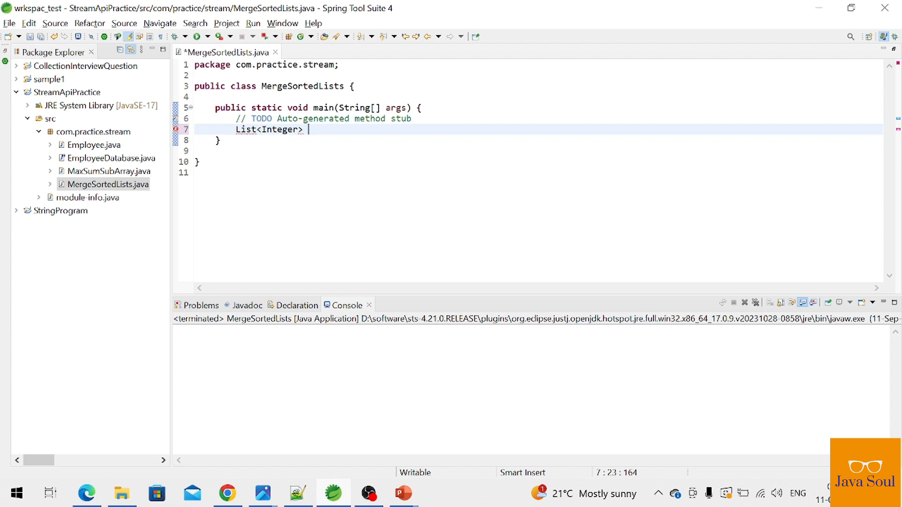
{"action": "type", "text": "list1 = Arrays"}
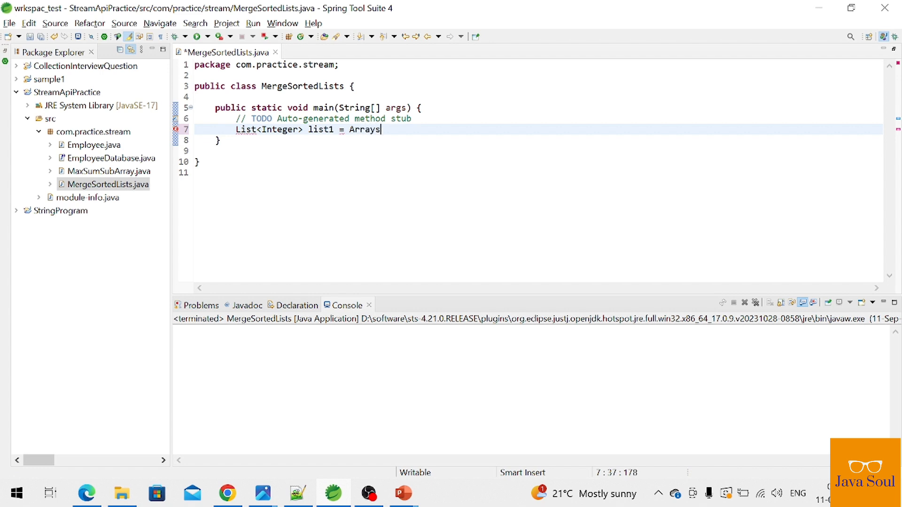
{"action": "type", "text": ".asList("}
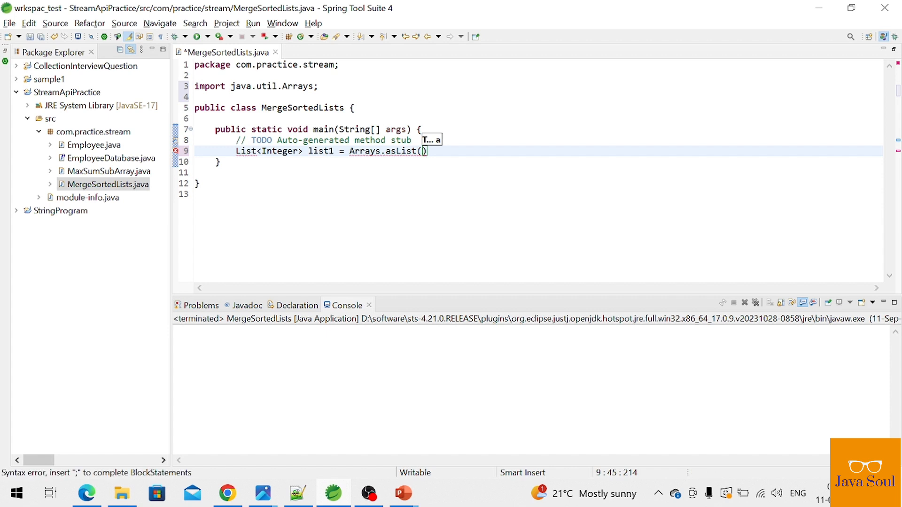
{"action": "type", "text": "1,3,"}
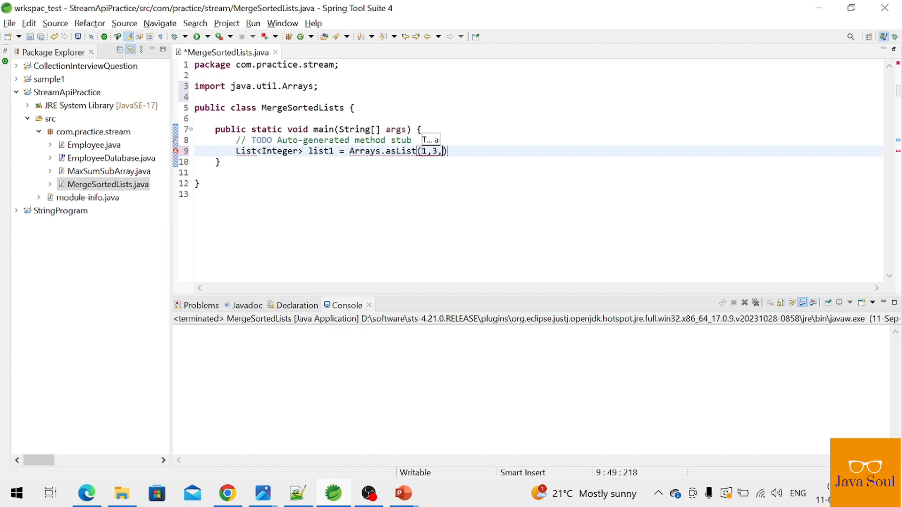
{"action": "type", "text": "5"}
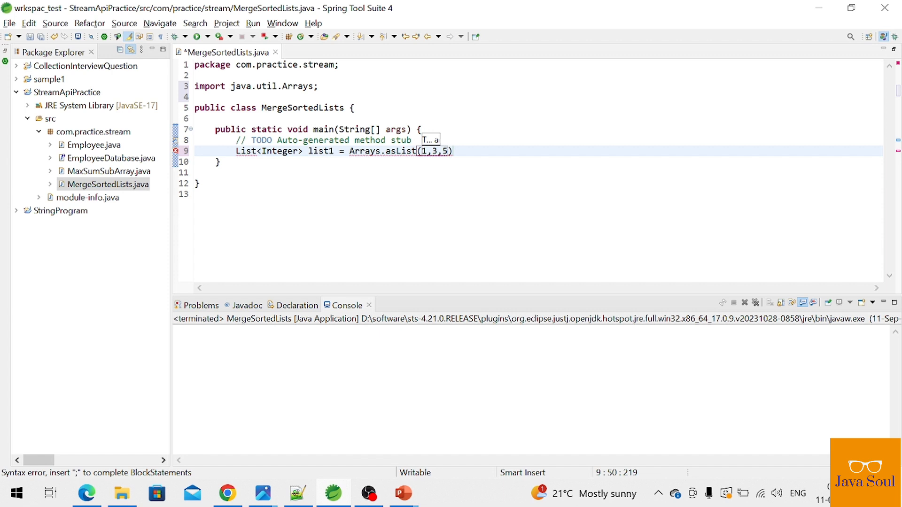
{"action": "type", "text": ",7"}
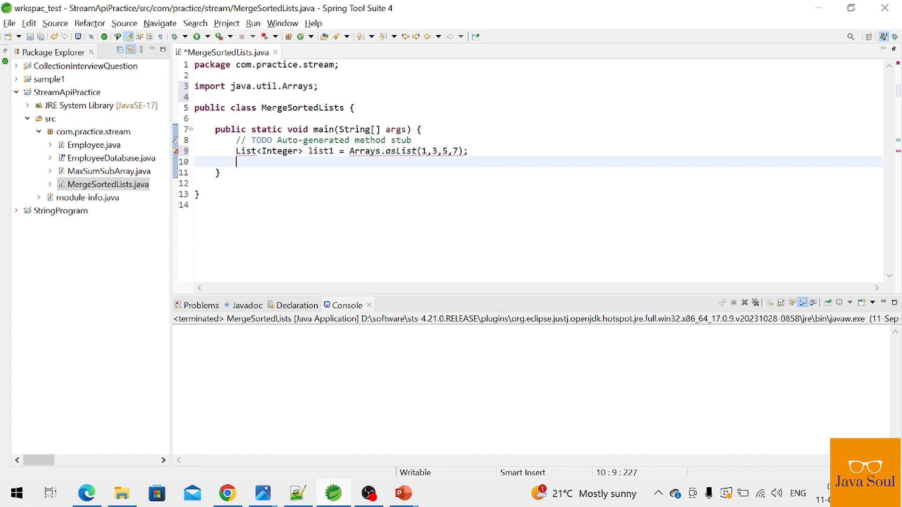
Declare List<Integer> list2 = Arrays.asList(2,4,6,8) below list1.
{"action": "type", "text": "List<>"}
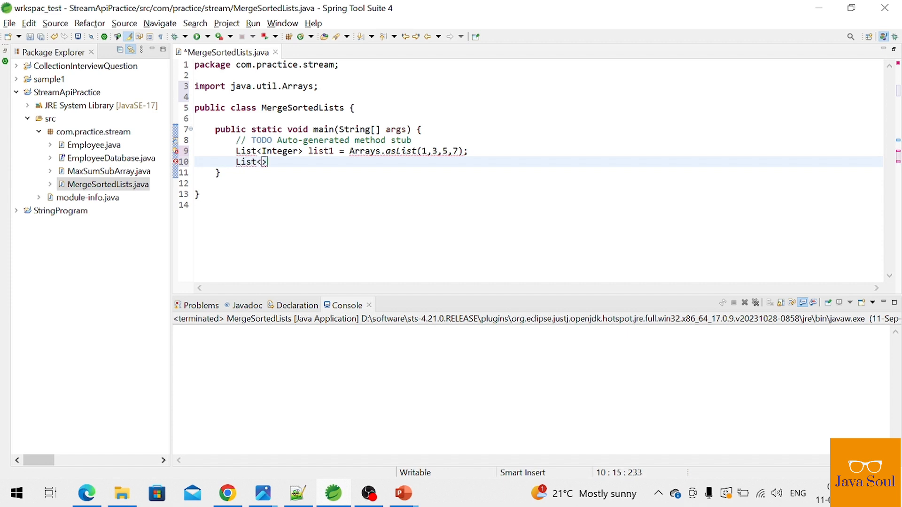
{"action": "type", "text": "Integer"}
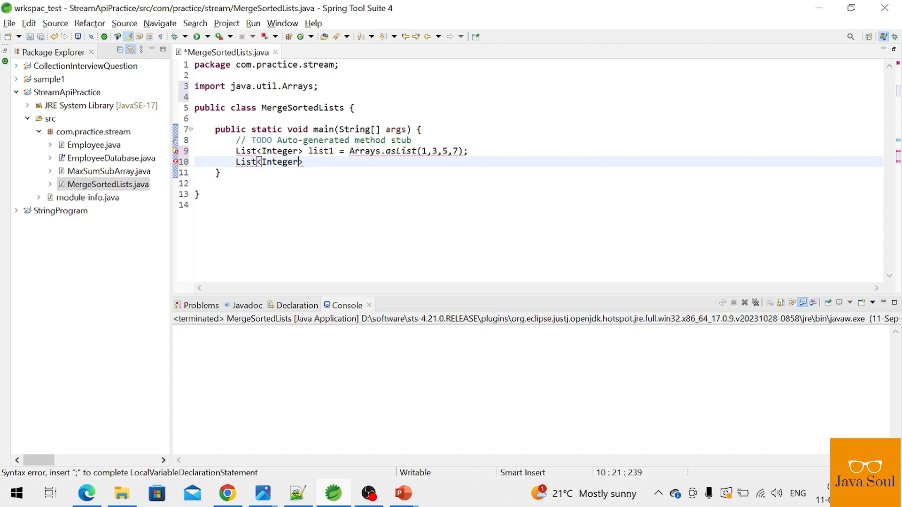
{"action": "type", "text": "list2 = A"}
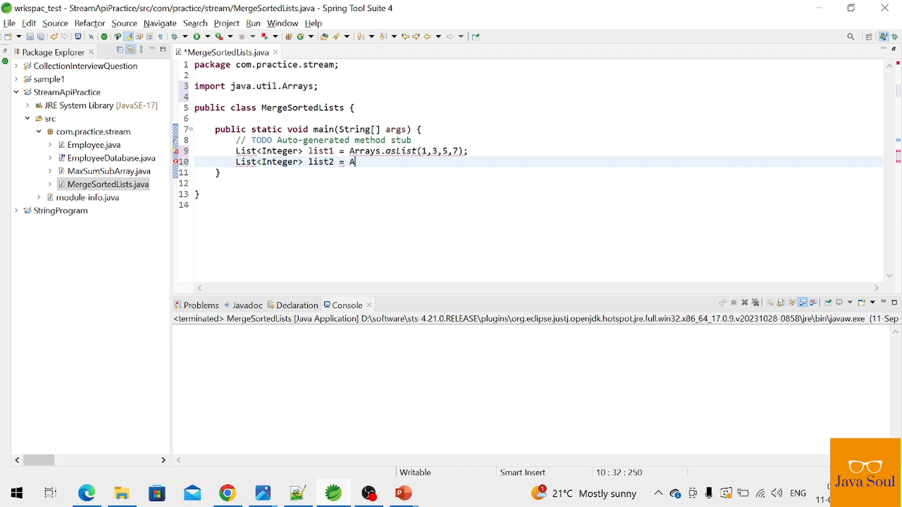
{"action": "type", "text": "rrays.asList(null"}
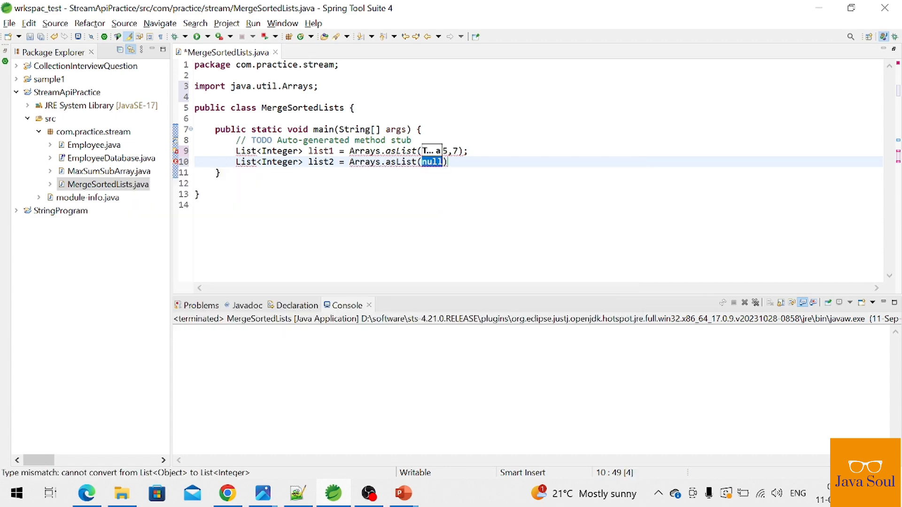
{"action": "type", "text": "2,4,"}
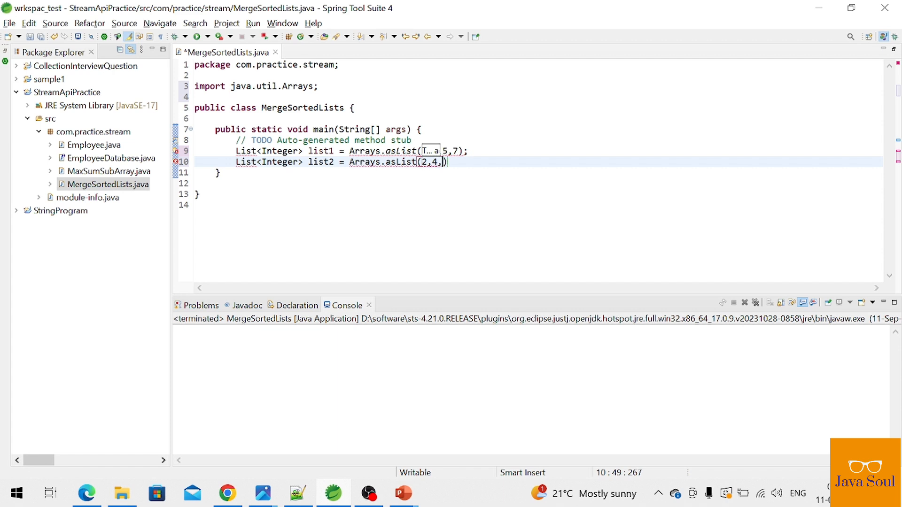
{"action": "type", "text": "6,8"}
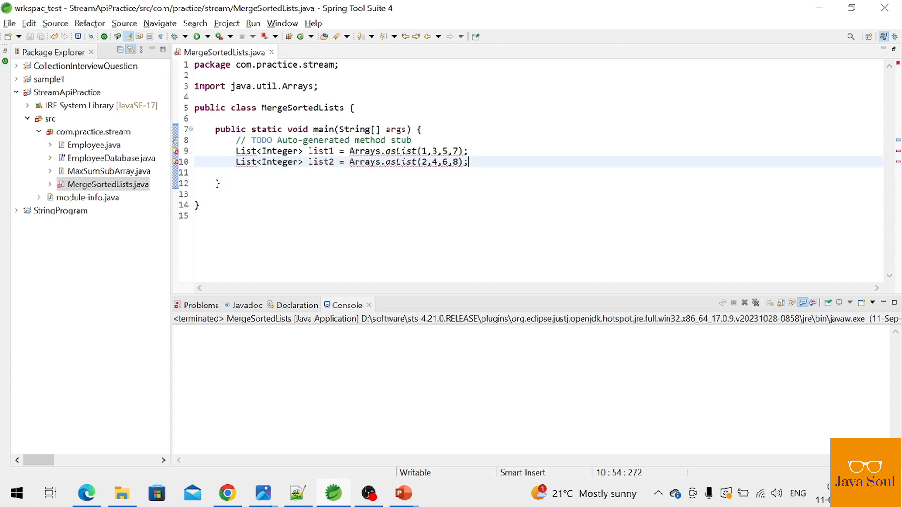
Add the comment // 1,2,3,4,5,6,7,8 below list2 and organize imports for java.util.List.
{"action": "type", "text": "//"}
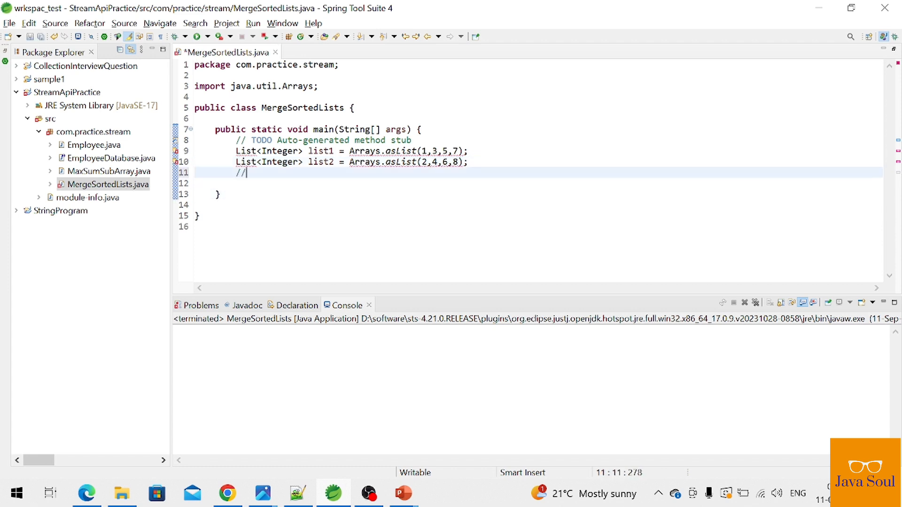
{"action": "type", "text": "1,2"}
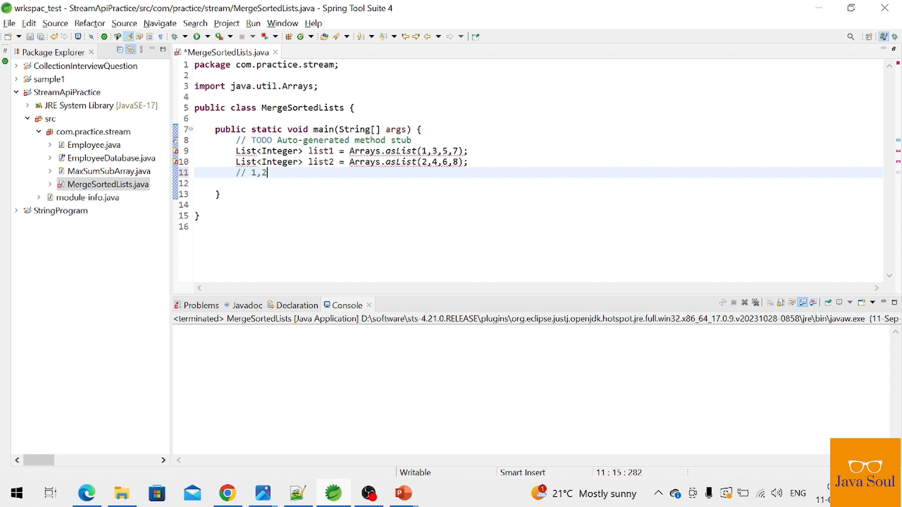
{"action": "type", "text": "3,4,"}
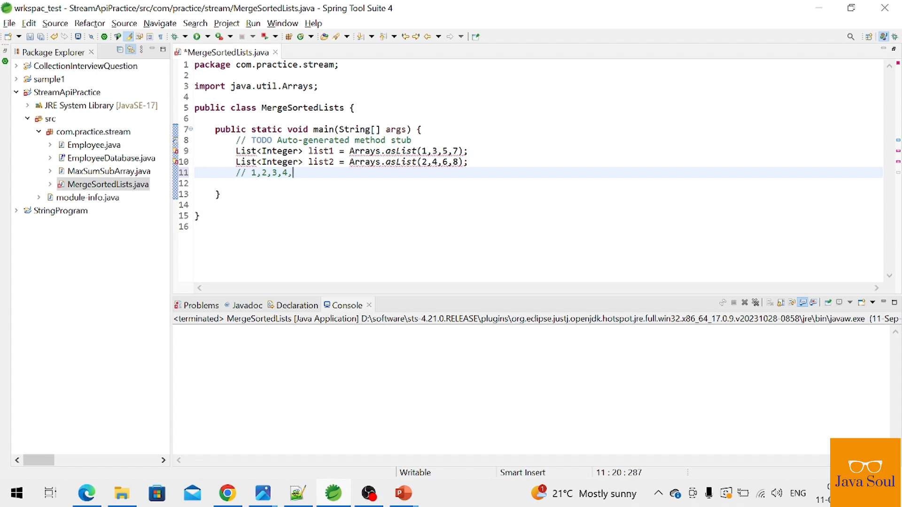
{"action": "type", "text": "5,5"}
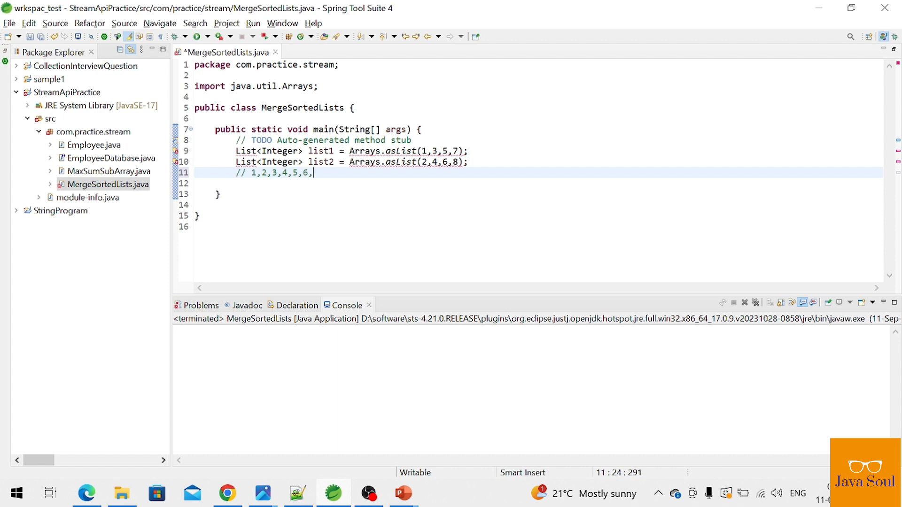
{"action": "type", "text": "7"}
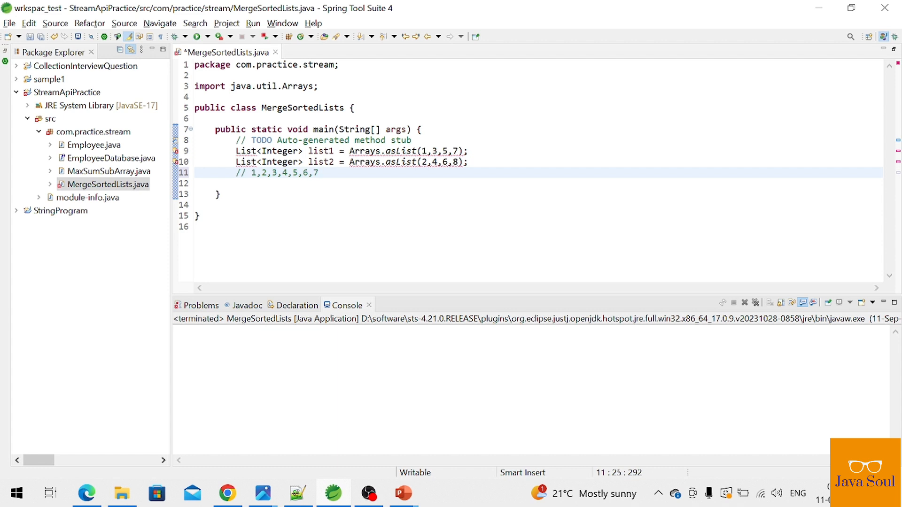
{"action": "type", "text": "8"}
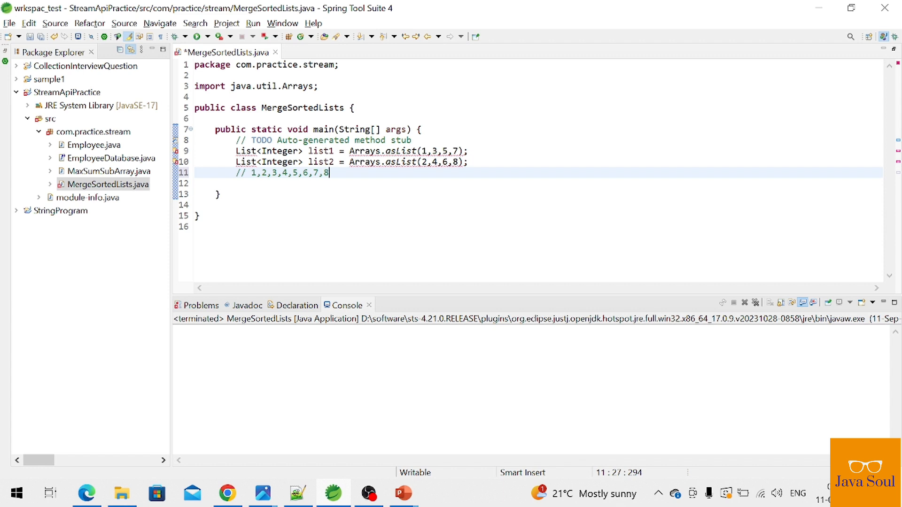
{"action": "key", "text": "ctrl+shift+o"}
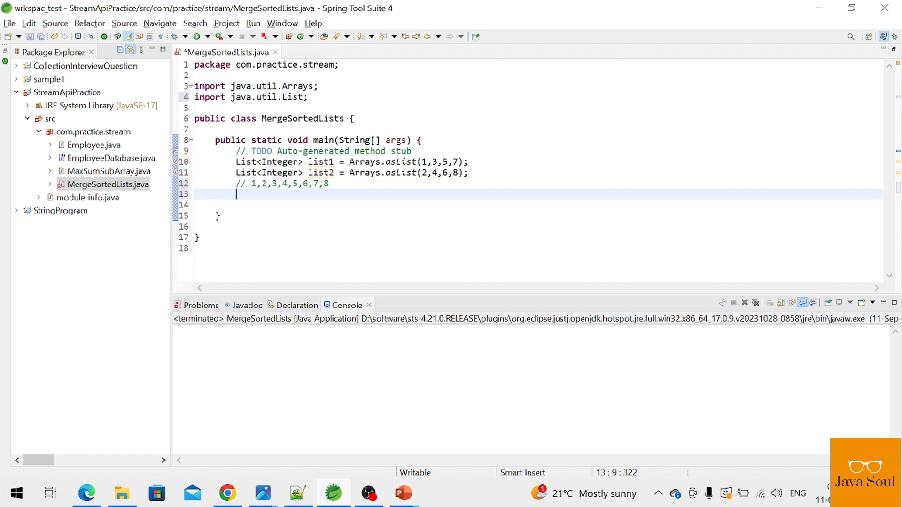
{"action": "key", "text": "enter"}
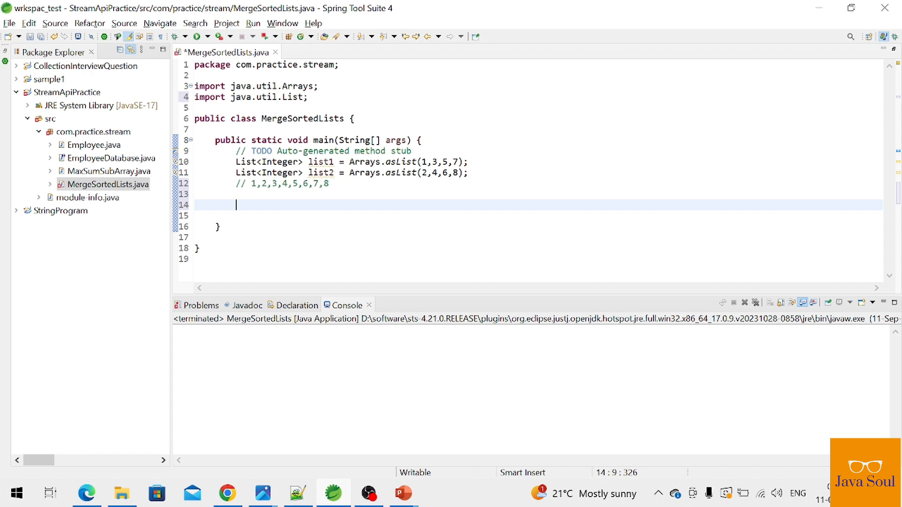
Write the signature private List<Integer> mergeSortedList(List<Integer> list1, List<Integer> list2) with braces.
{"action": "type", "text": "pri"}
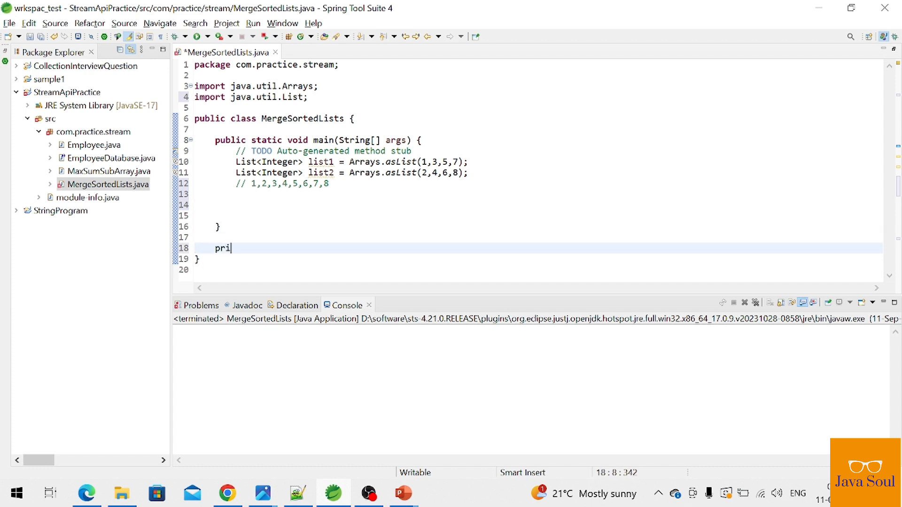
{"action": "type", "text": "vate List<>"}
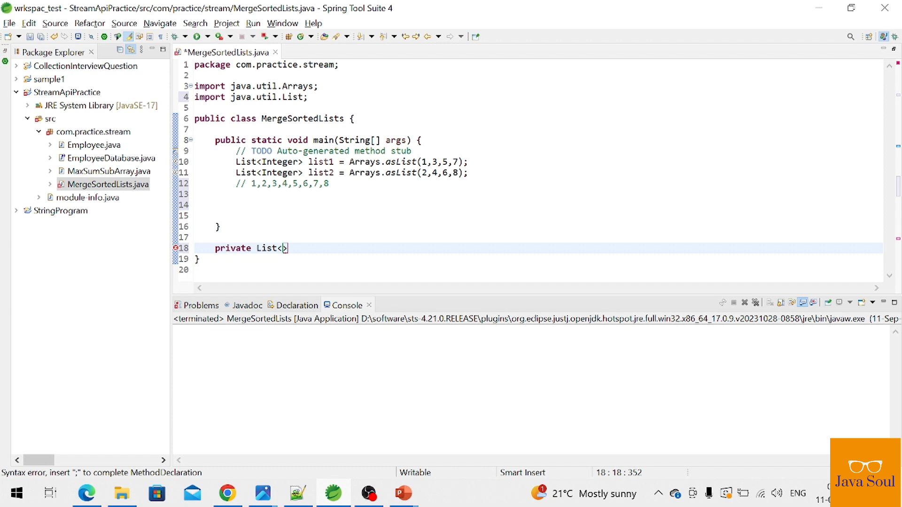
{"action": "type", "text": "Integer"}
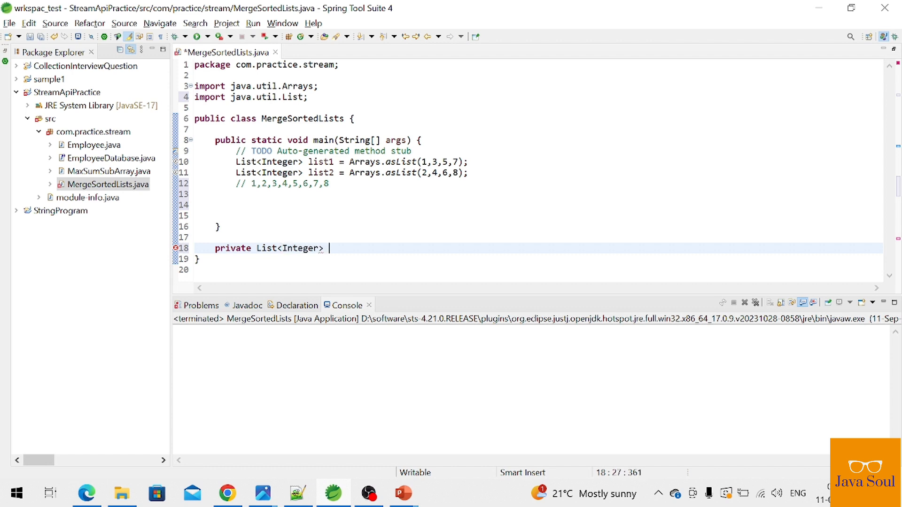
{"action": "type", "text": "mergeSo"}
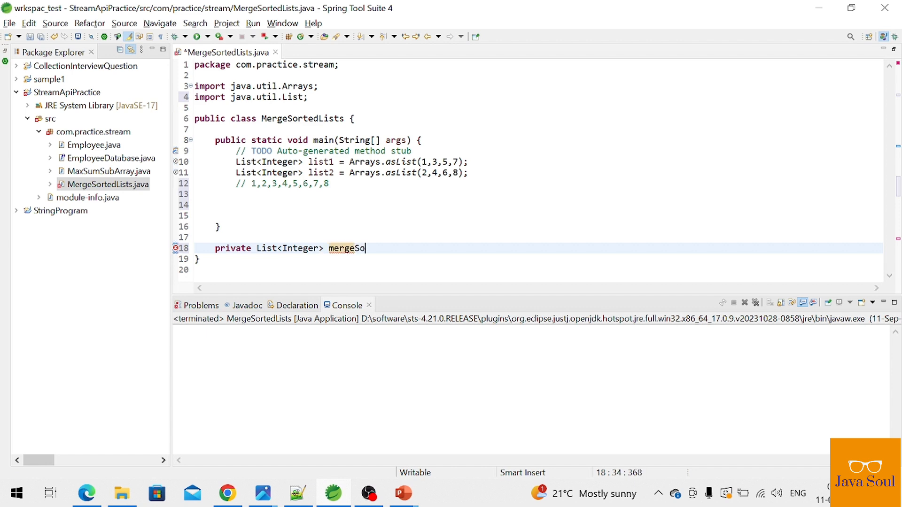
{"action": "type", "text": "rtedList"}
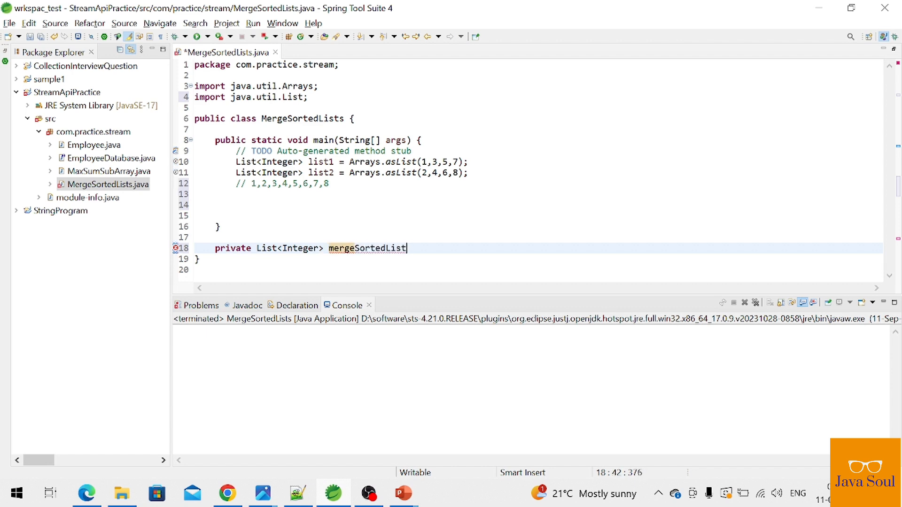
{"action": "type", "text": "s"}
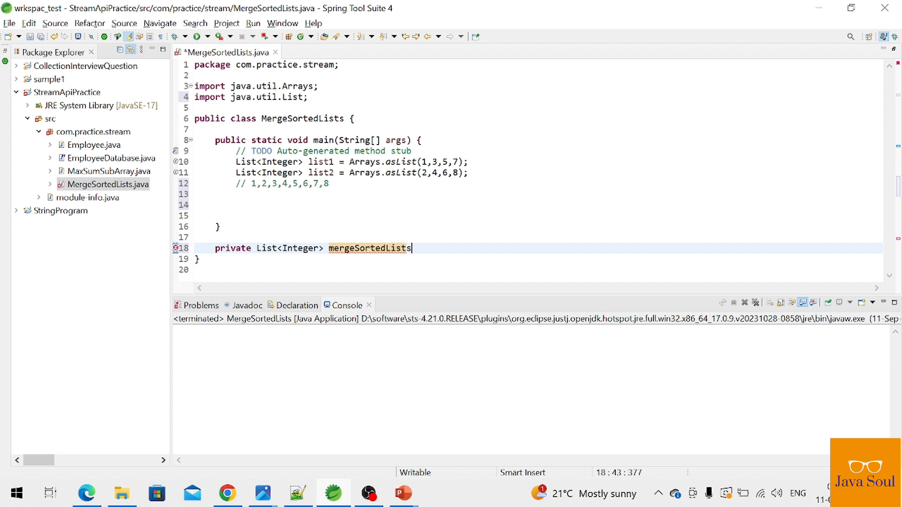
{"action": "type", "text": "()"}
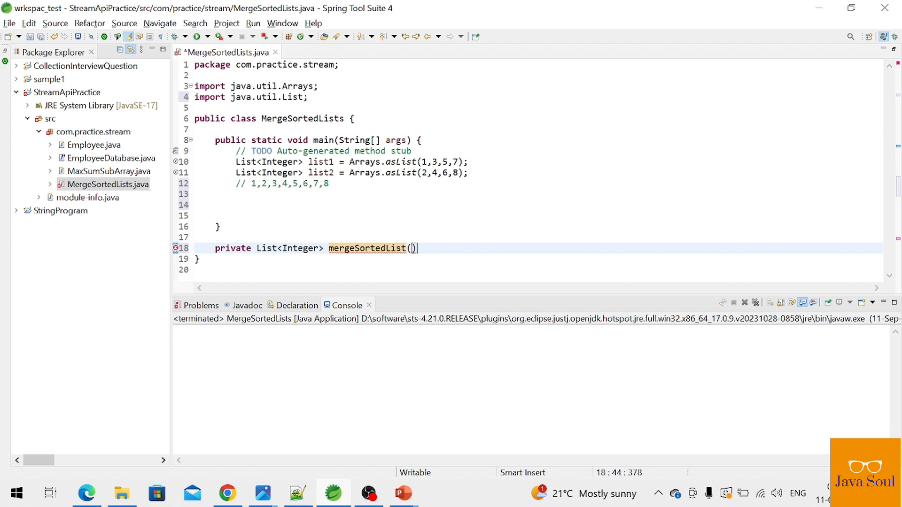
{"action": "type", "text": "{"}
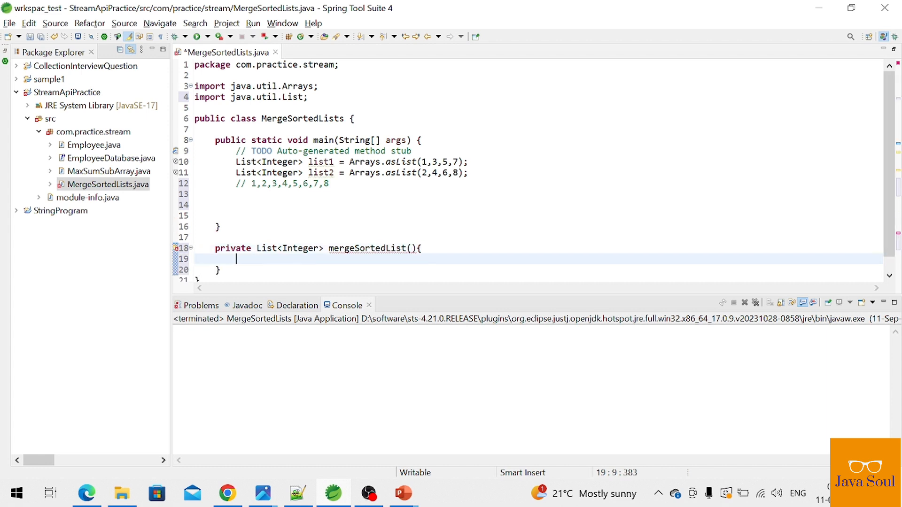
{"action": "type", "text": "List<Integer> l"}
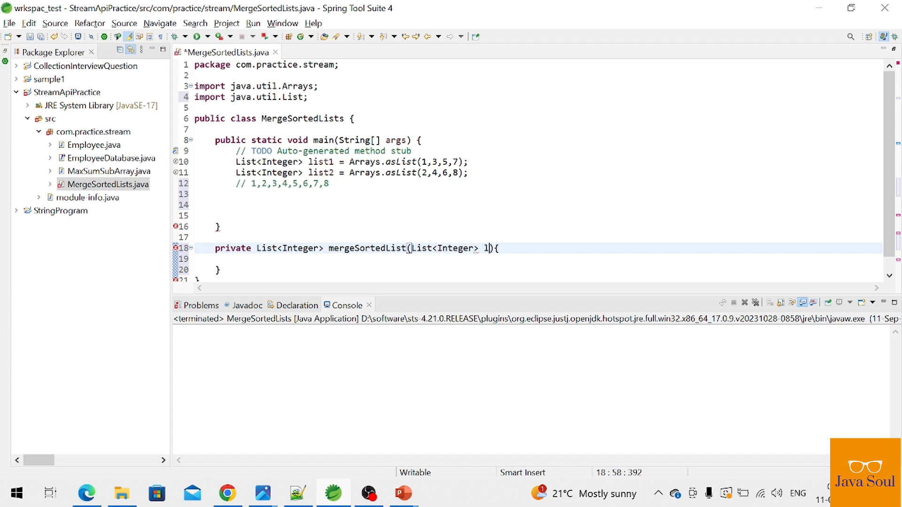
{"action": "type", "text": "ist1,List<>"}
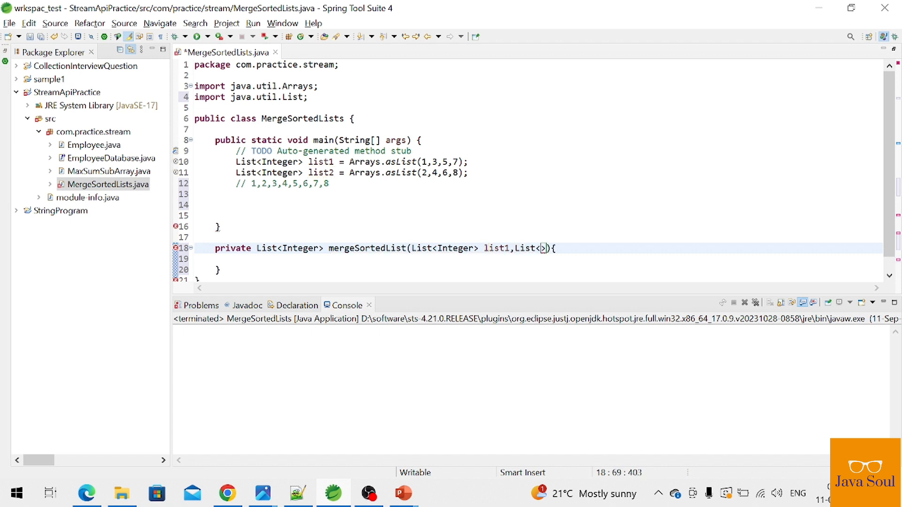
{"action": "type", "text": "Integer"}
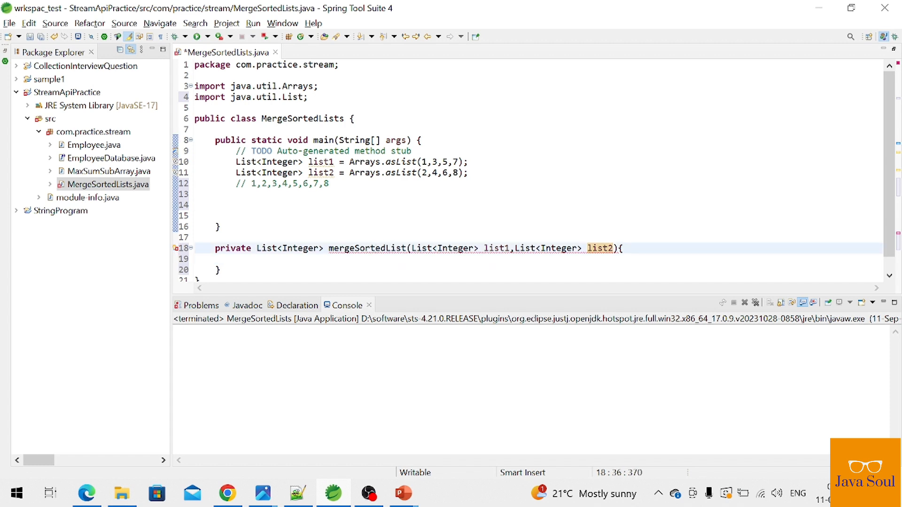
Fill the method body with Stream.concat(list1.stream(), list2.stream()).
{"action": "left_click", "coordinate": [236, 269]}
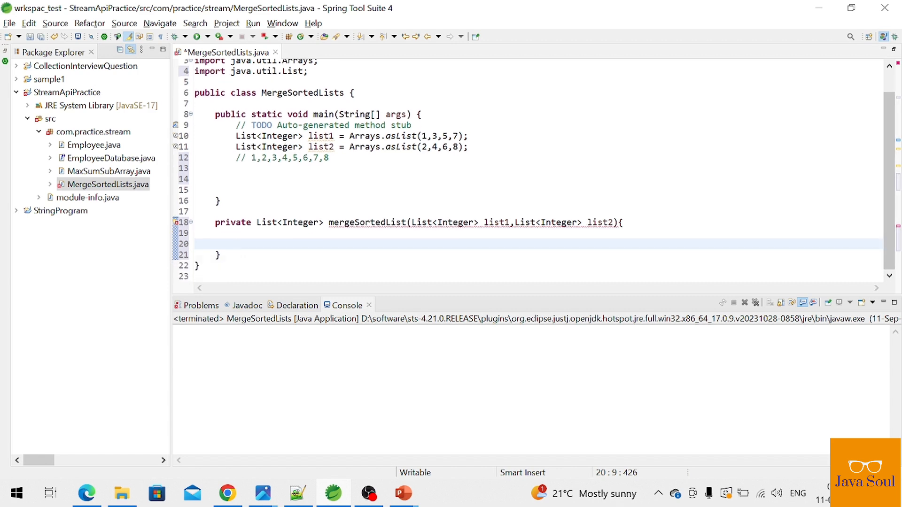
{"action": "type", "text": "Stream.concat(null, null"}
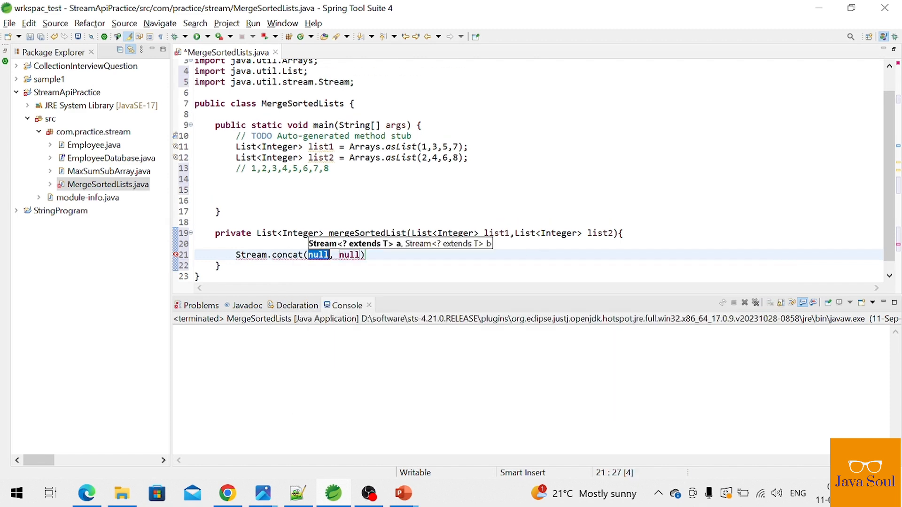
{"action": "type", "text": "list."}
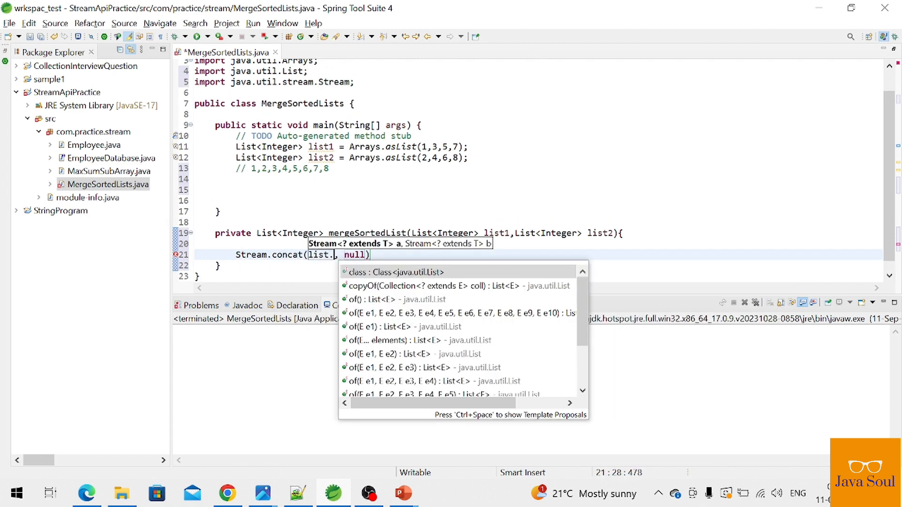
{"action": "key", "text": "Escape"}
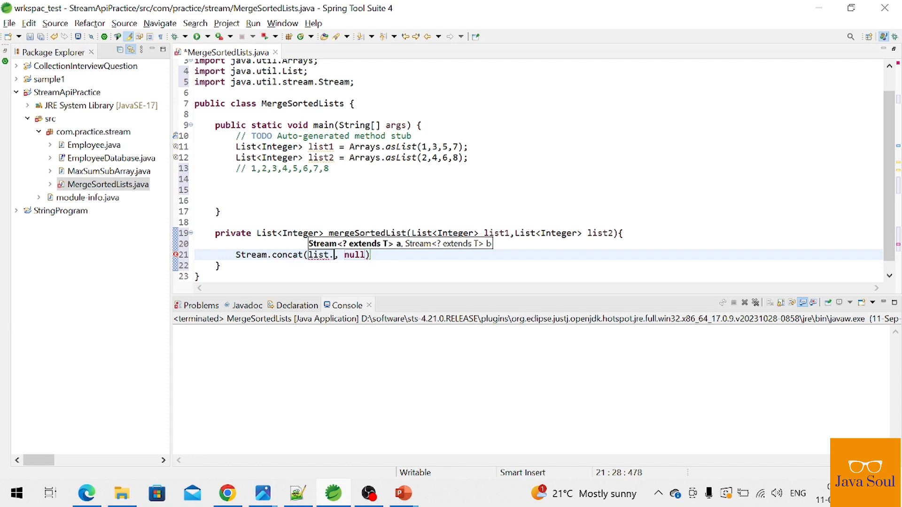
{"action": "type", "text": "1"}
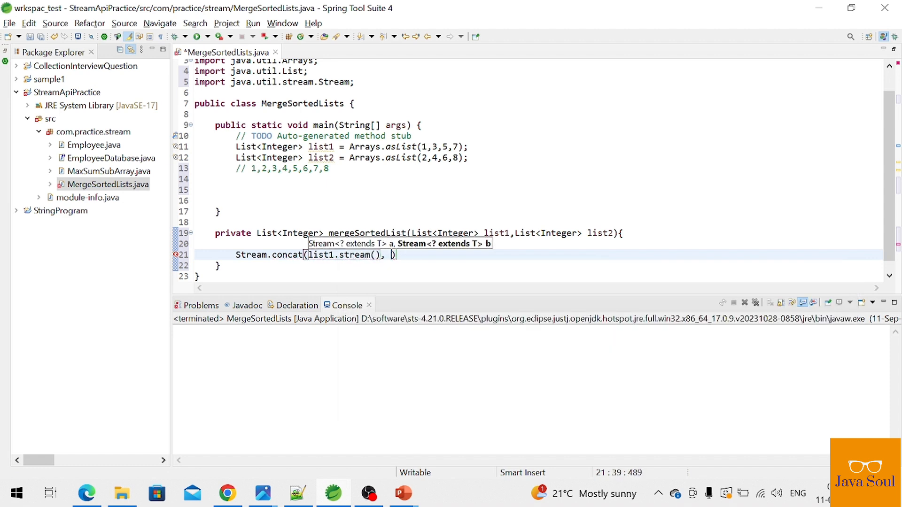
{"action": "type", "text": "list"}
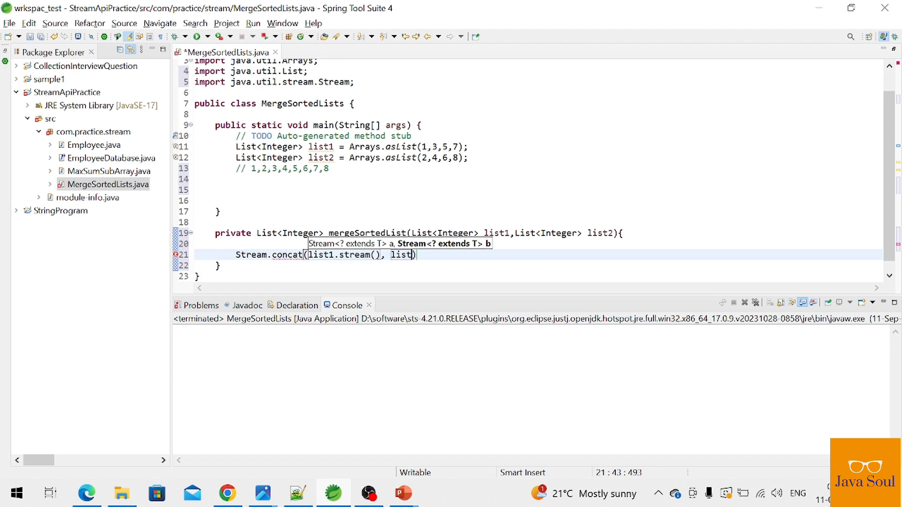
{"action": "type", "text": ".stream()"}
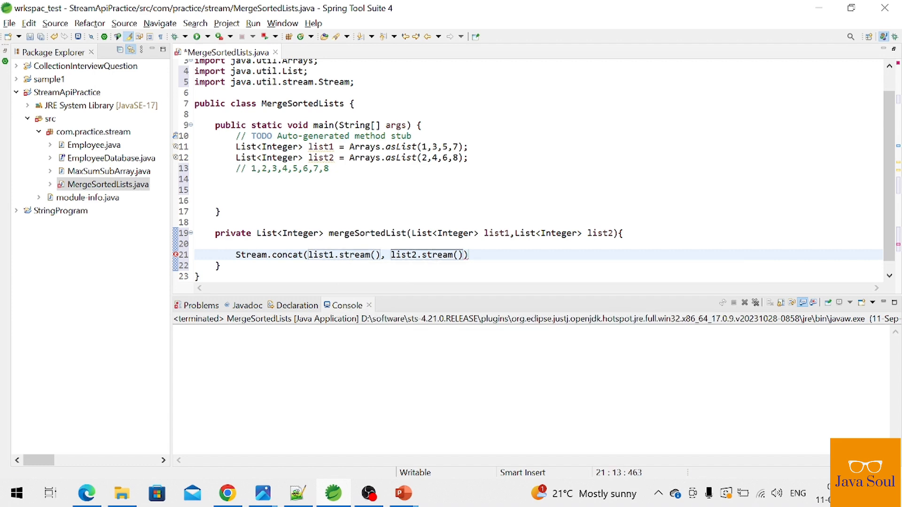
{"action": "mouse_move", "coordinate": [282, 255]}
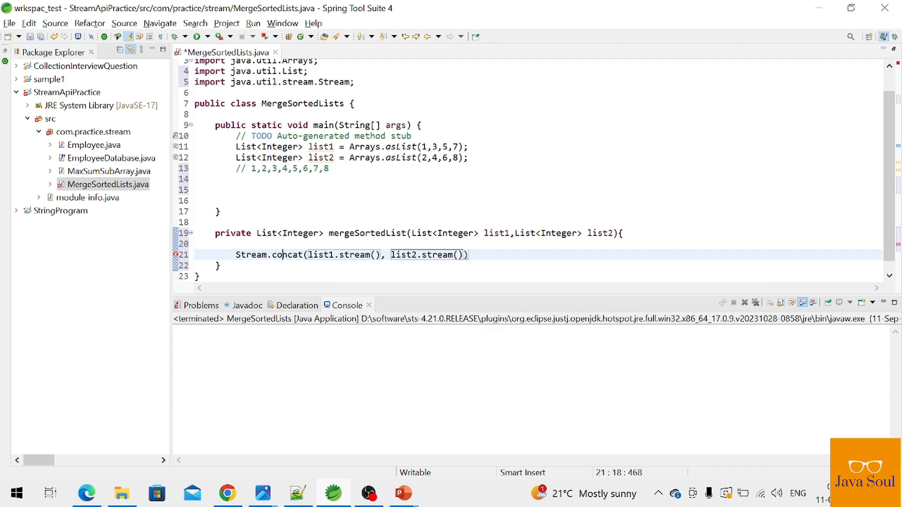
Chain .sorted().collect(Collectors.toList()) onto the concat, prepend return, and save.
{"action": "type", "text": "."}
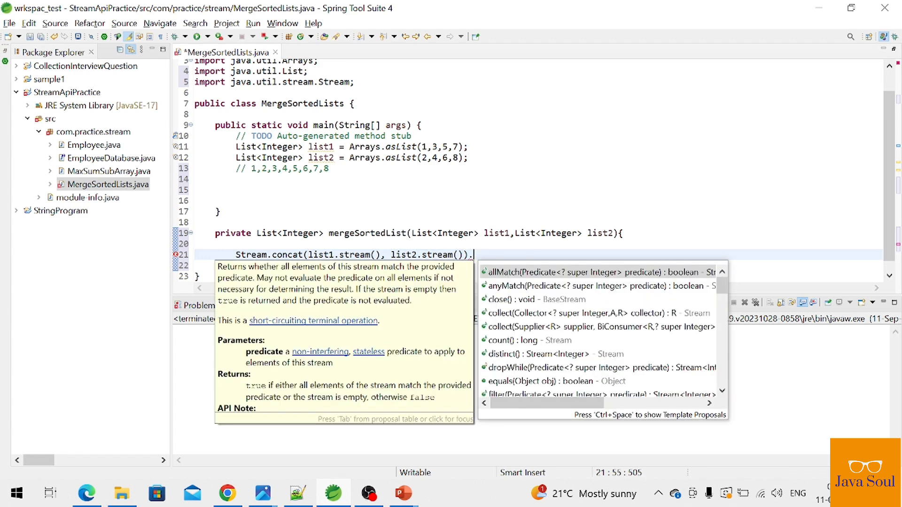
{"action": "key", "text": "Escape"}
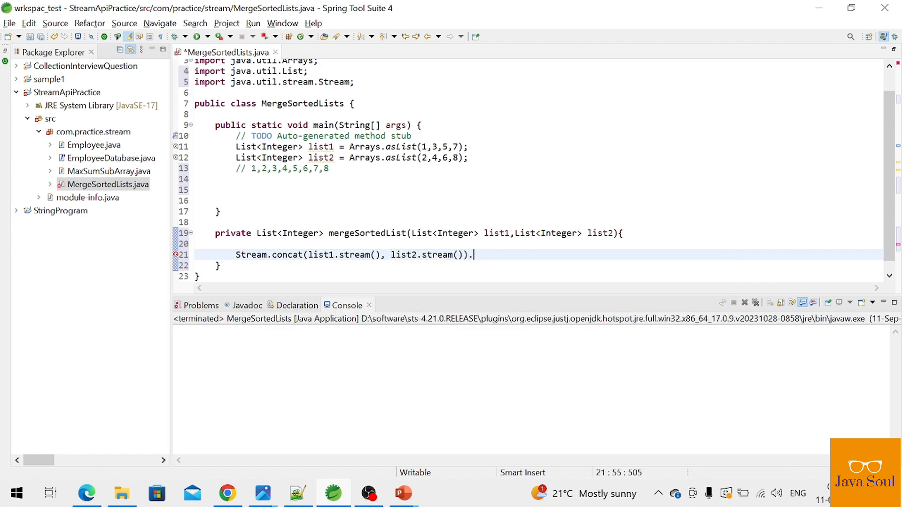
{"action": "type", "text": "sorted()"}
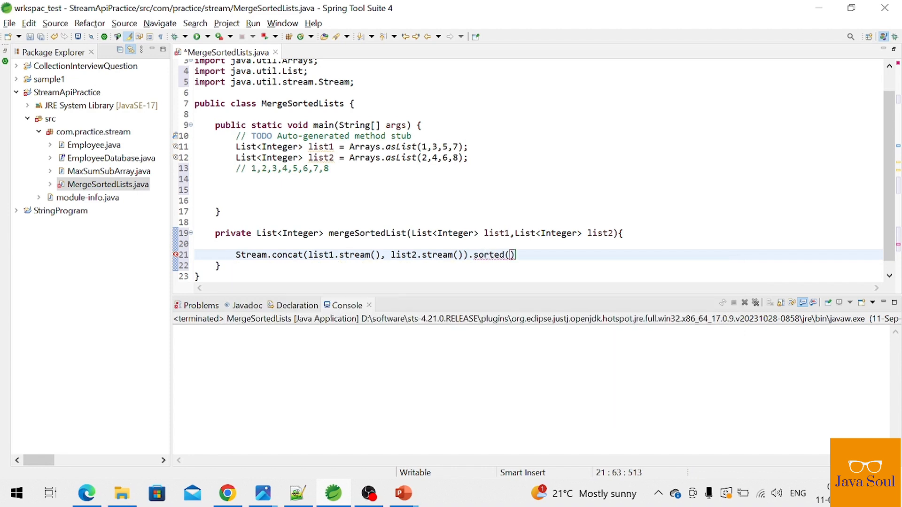
{"action": "type", "text": "."}
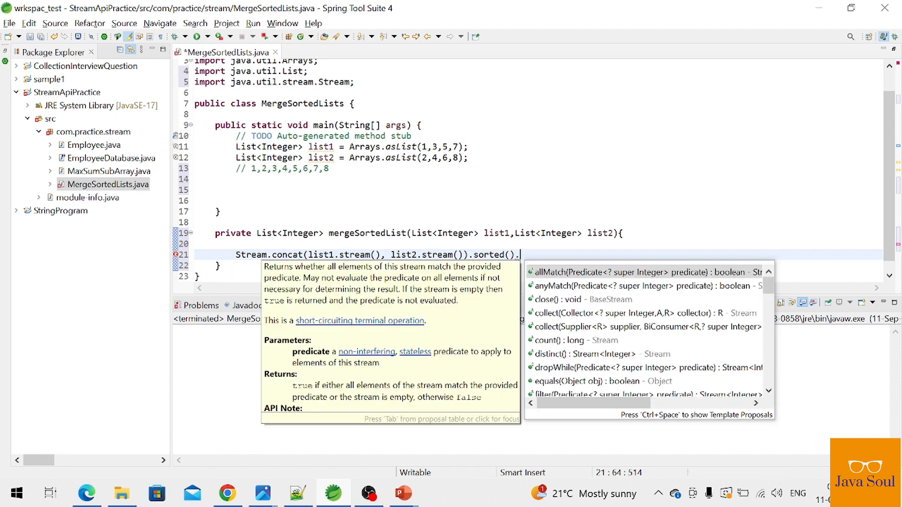
{"action": "type", "text": "collect(null"}
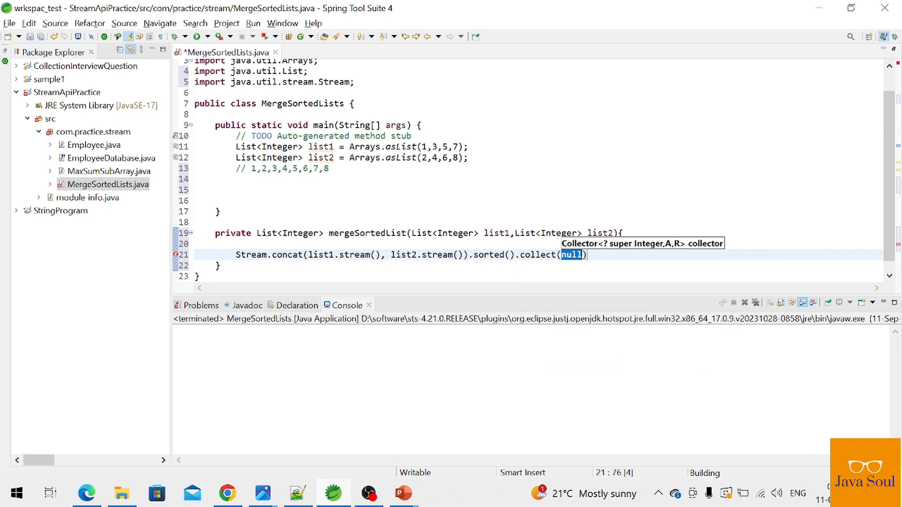
{"action": "type", "text": "Collectors"}
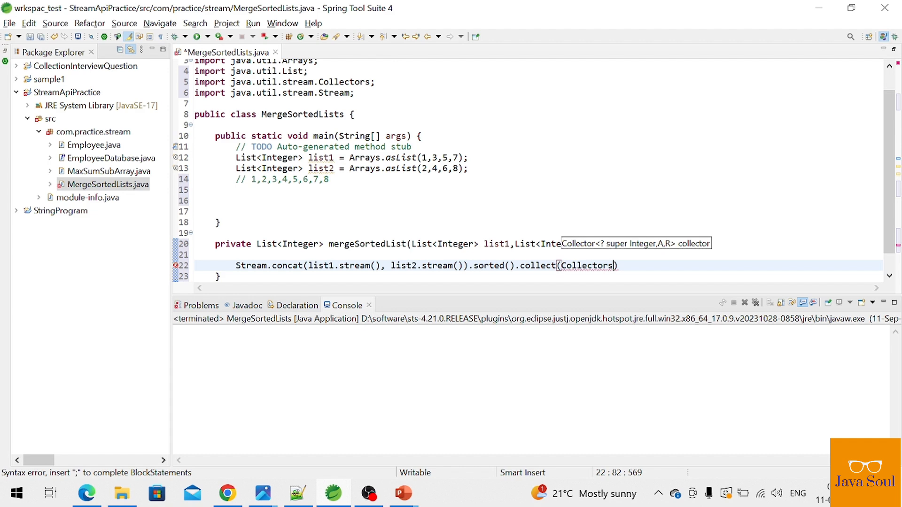
{"action": "type", "text": ".toList()"}
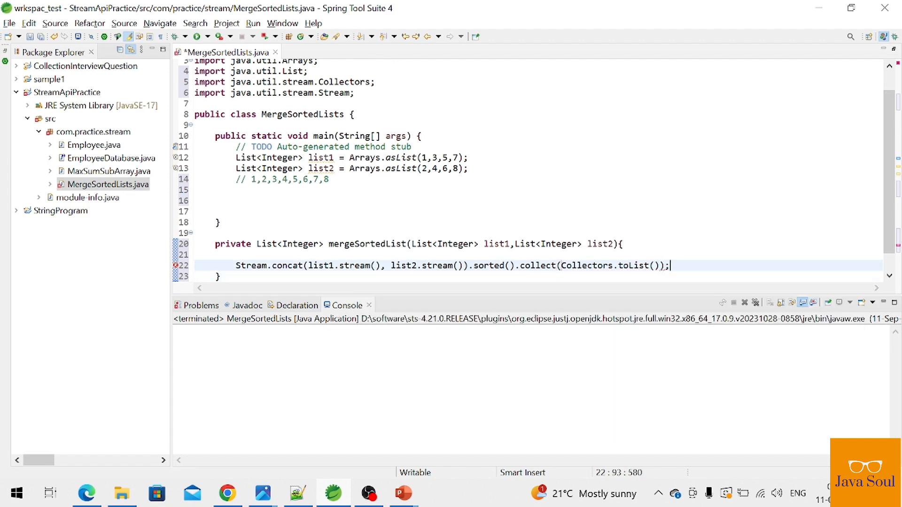
{"action": "type", "text": "return"}
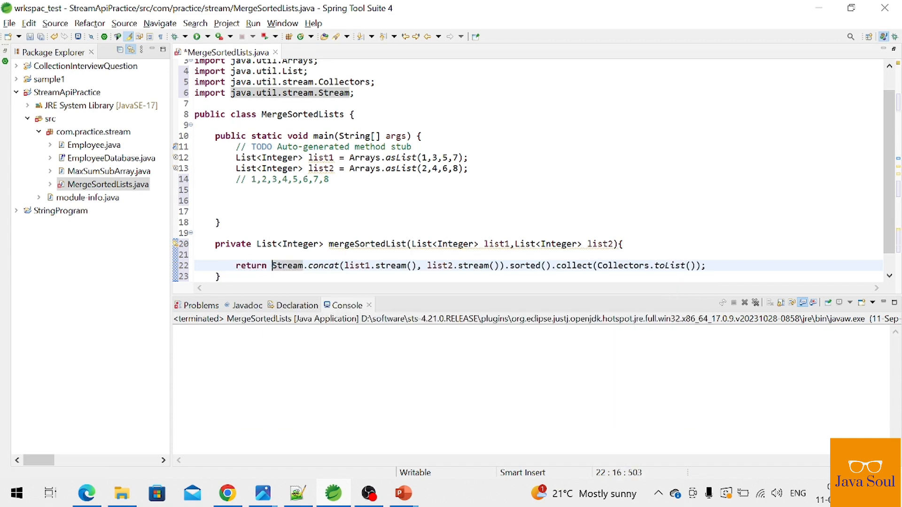
{"action": "key", "text": "ctrl+s"}
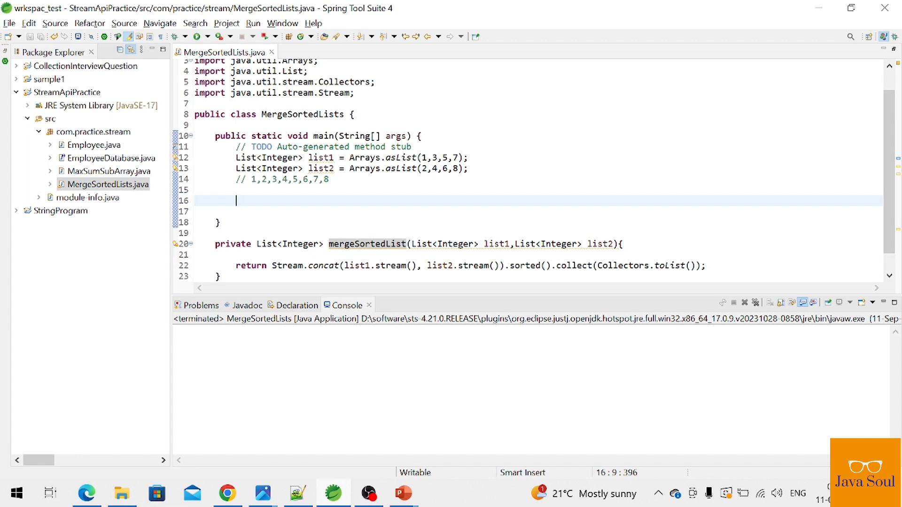
Assign List<Integer> sortedMergedList = mergeSortedList(list1, list2) in main and mark the method static.
{"action": "type", "text": "mergeSortedList"}
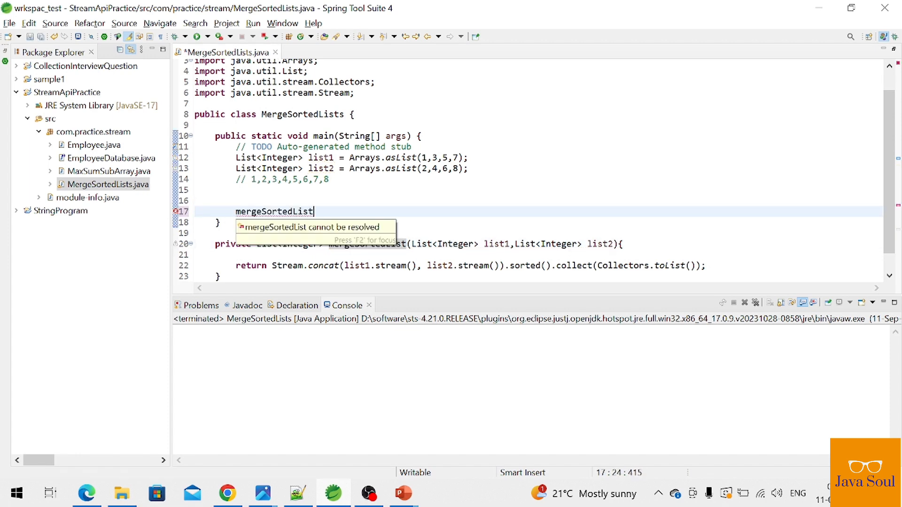
{"action": "type", "text": "();"}
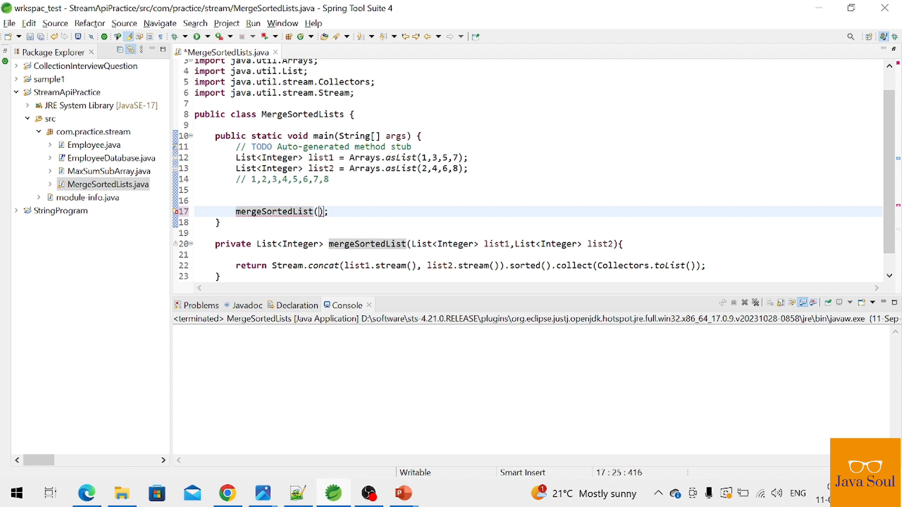
{"action": "double_click", "coordinate": [321, 158]}
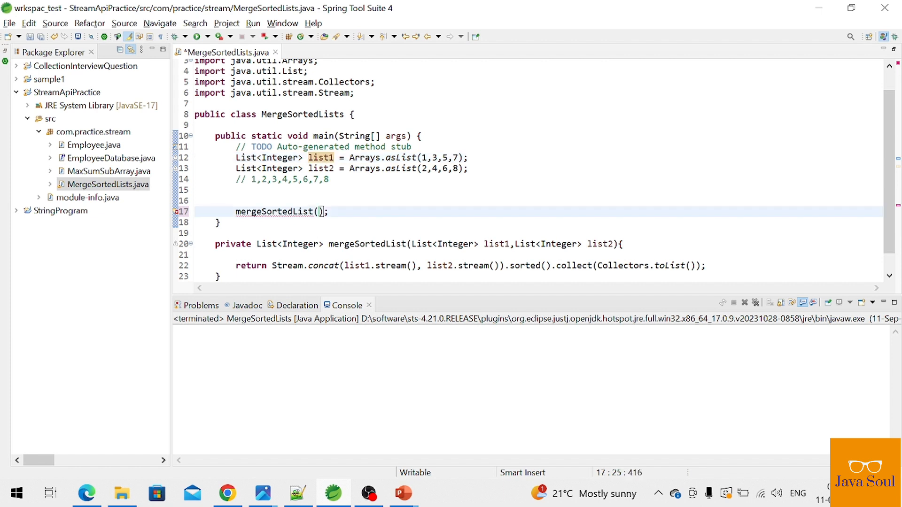
{"action": "type", "text": "list1,"}
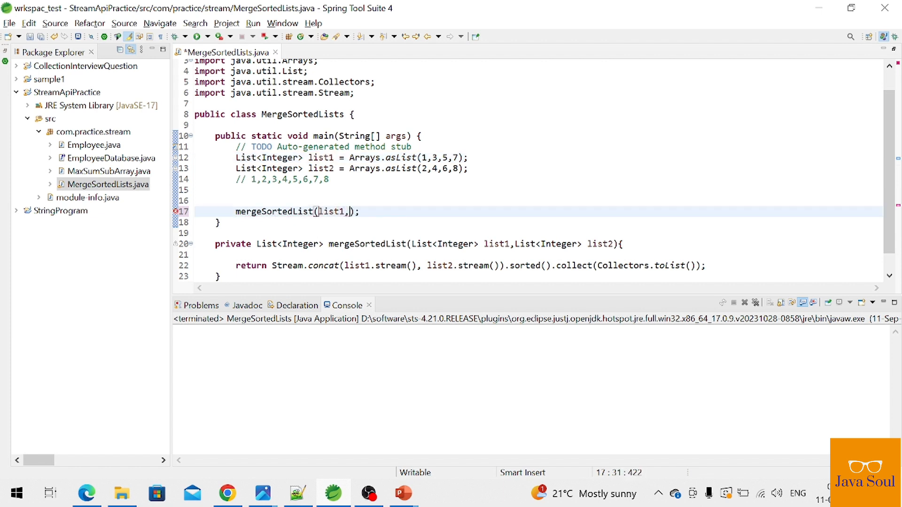
{"action": "double_click", "coordinate": [320, 168]}
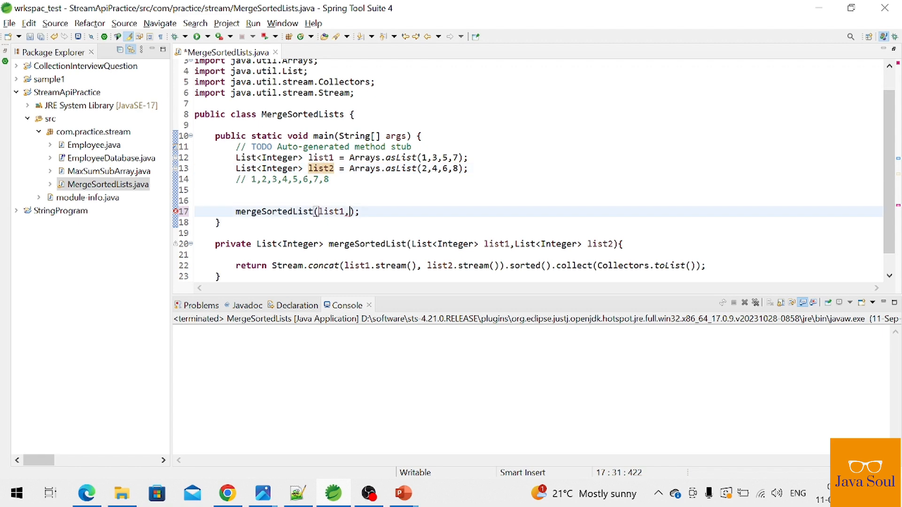
{"action": "type", "text": "list2"}
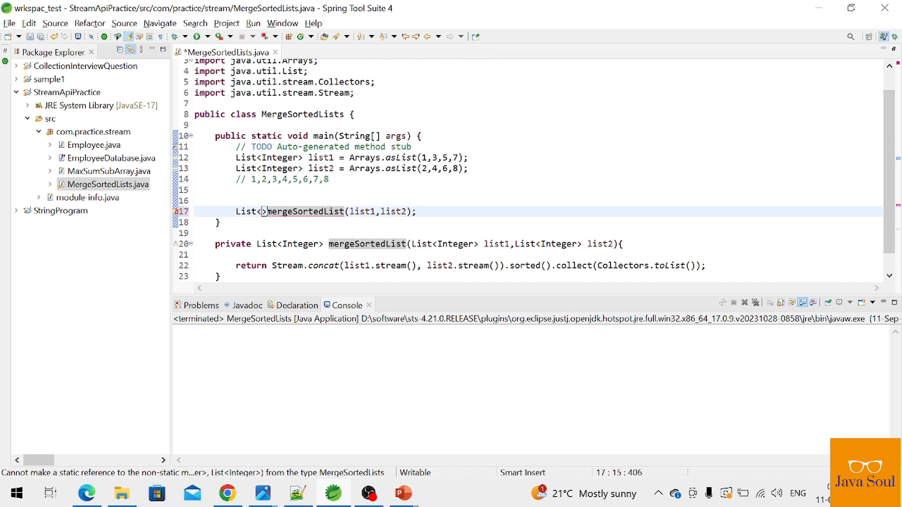
{"action": "type", "text": "Integer"}
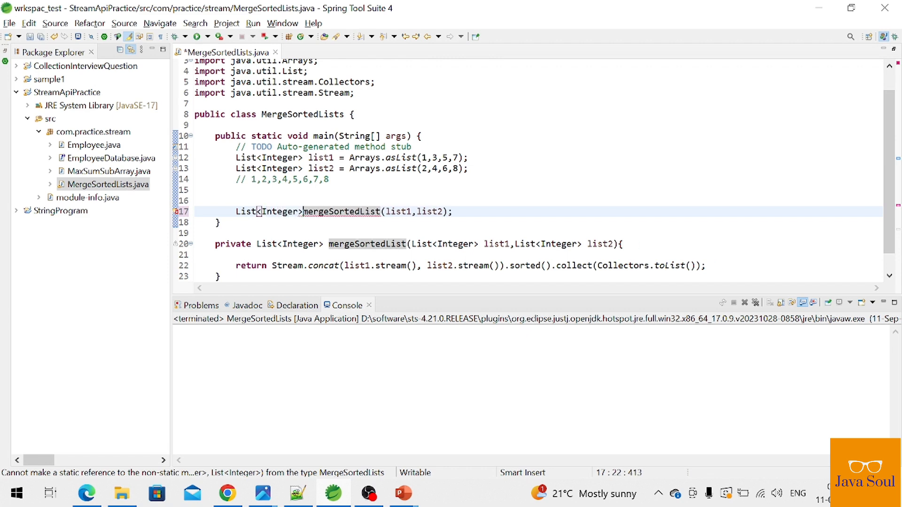
{"action": "type", "text": "sor"}
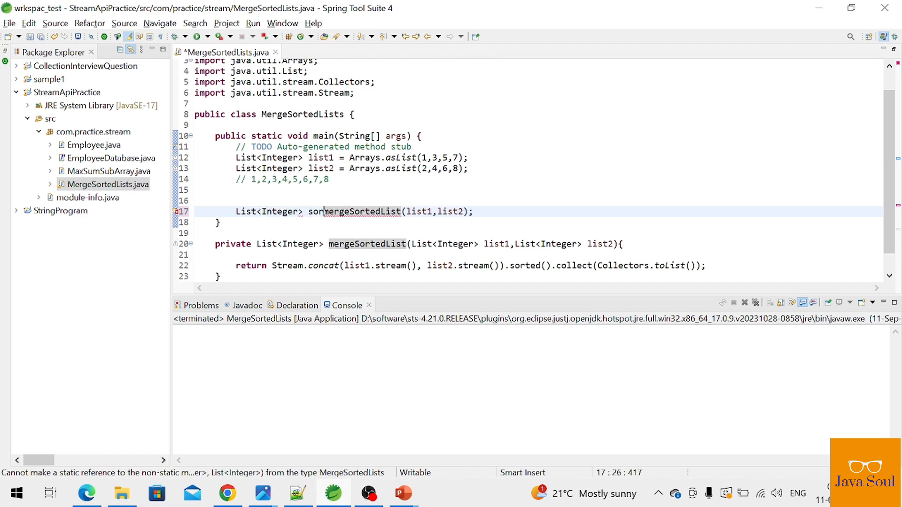
{"action": "type", "text": "tedMerge"}
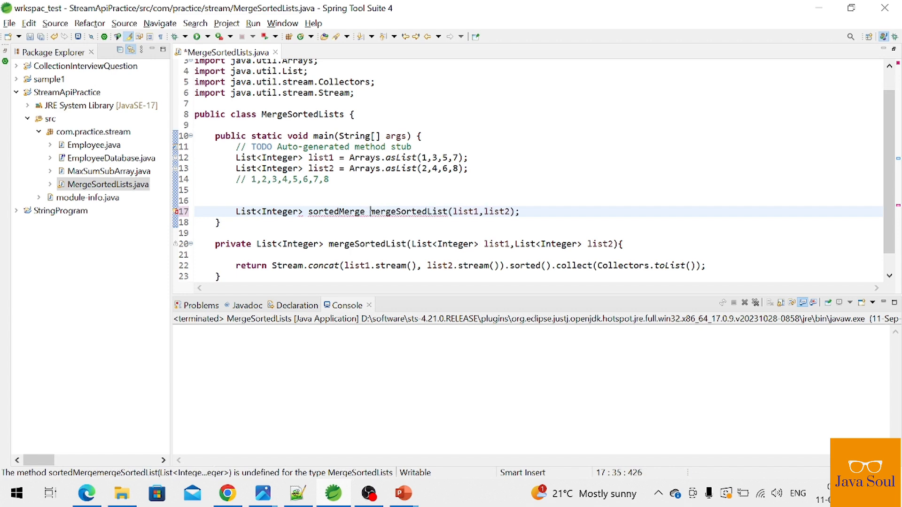
{"action": "type", "text": "="}
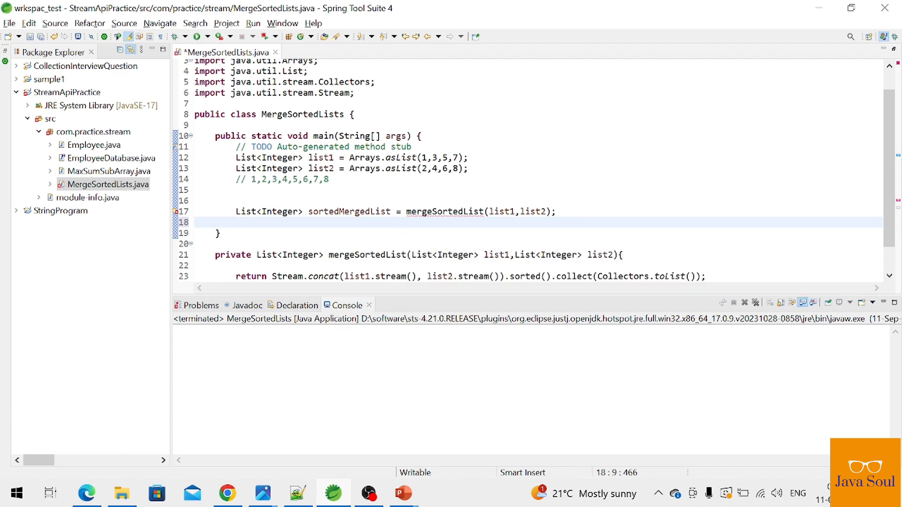
{"action": "type", "text": "static"}
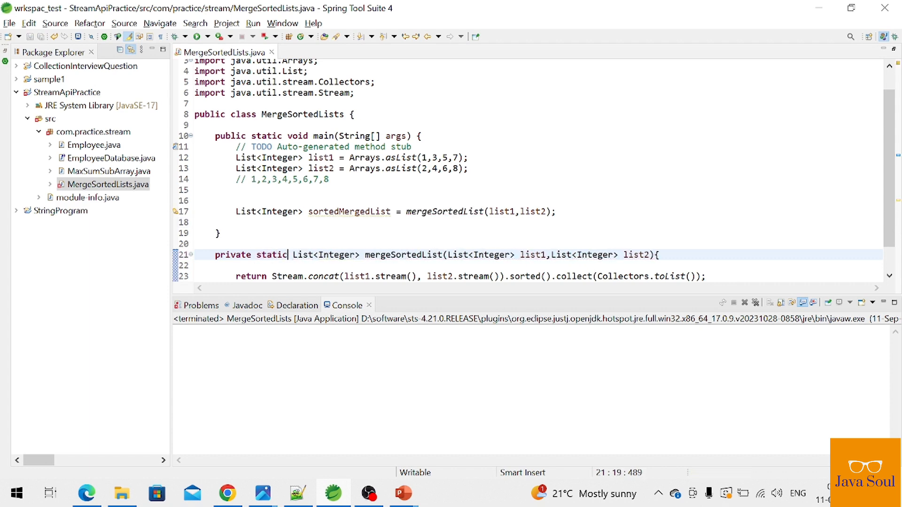
Add System.out.println(sortedMergedList) via the sysout template at the end of main.
{"action": "double_click", "coordinate": [402, 255]}
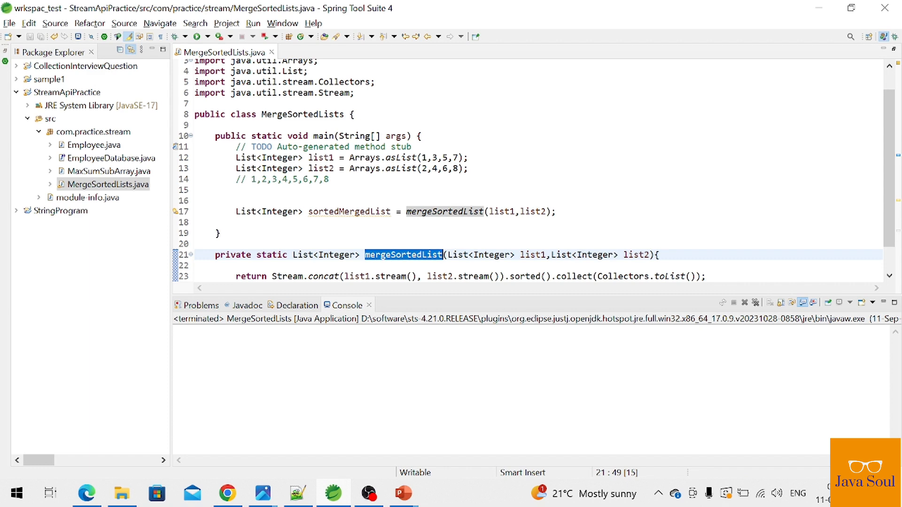
{"action": "type", "text": "sysou"}
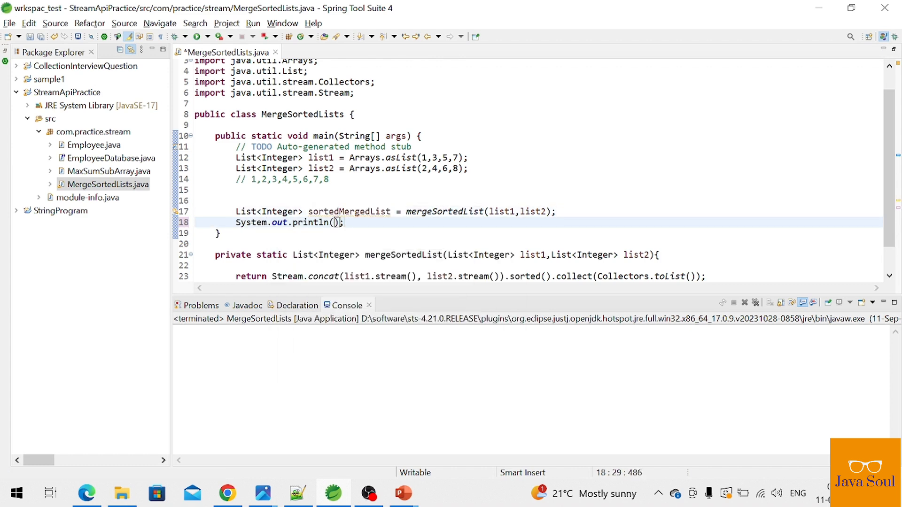
{"action": "type", "text": "sortedMergedList"}
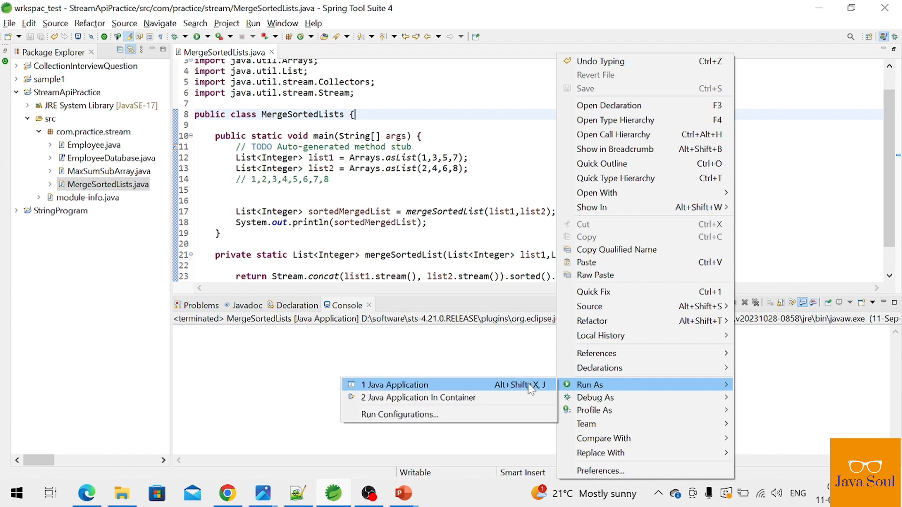
Run MergeSortedLists as a Java application and compare output with the 1,2,3,4,5,6,7,8 comment.
{"action": "left_click", "coordinate": [395, 385]}
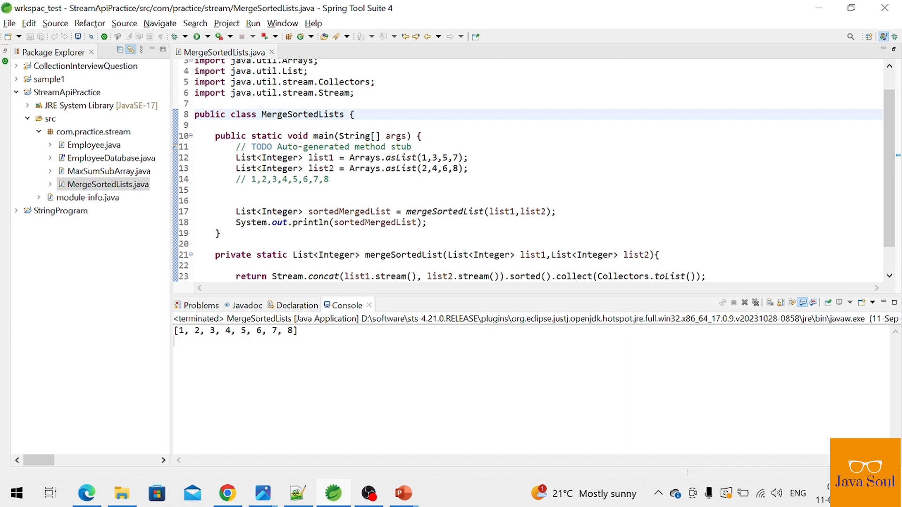
{"action": "left_click", "coordinate": [252, 179]}
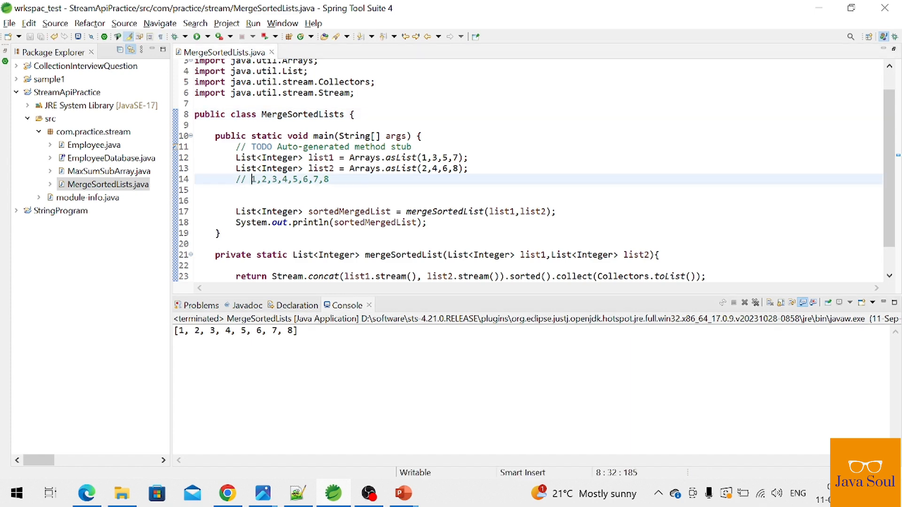
{"action": "left_click_drag", "start_coordinate": [251, 179], "coordinate": [329, 179]}
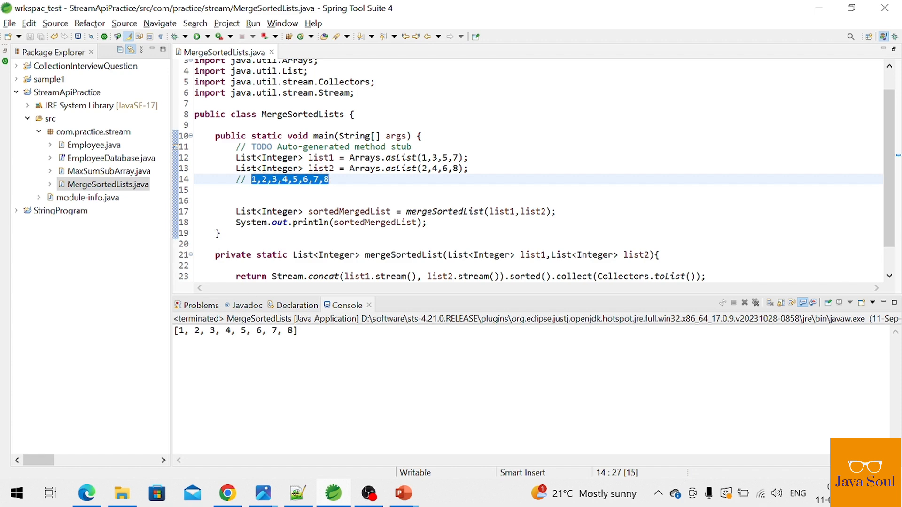